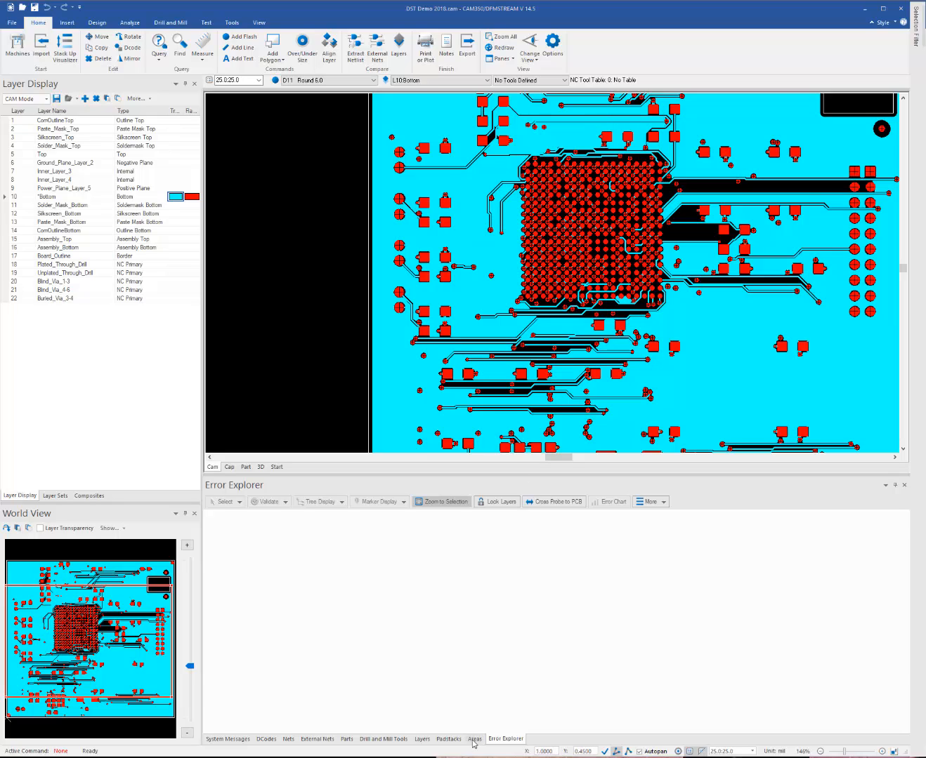
Switch the lower panel to the Areas list, showing only Entire Region
{"action": "left_click", "coordinate": [473, 739]}
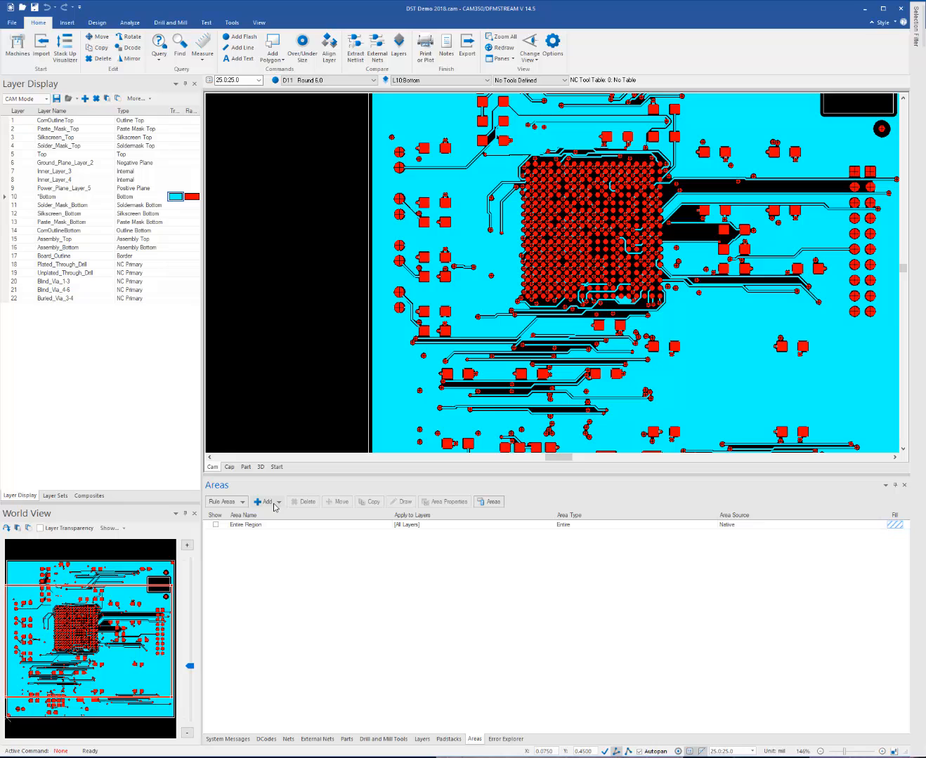
Draw a custom rule area, Region Rule Area 1, around the BGA pad grid
{"action": "left_click", "coordinate": [265, 501]}
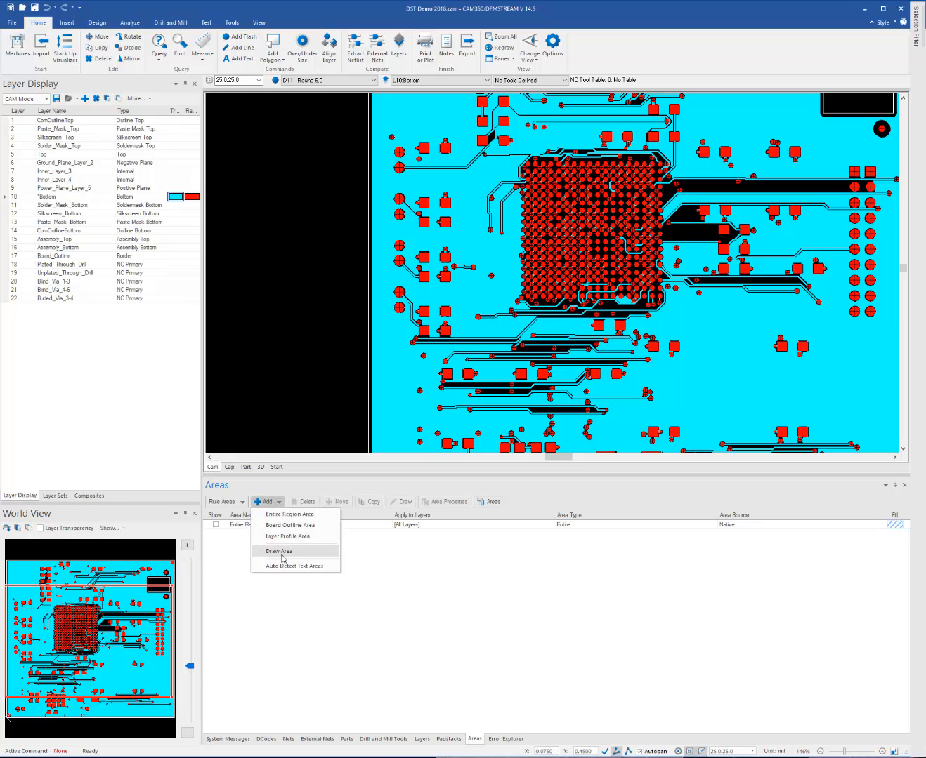
{"action": "left_click", "coordinate": [279, 550]}
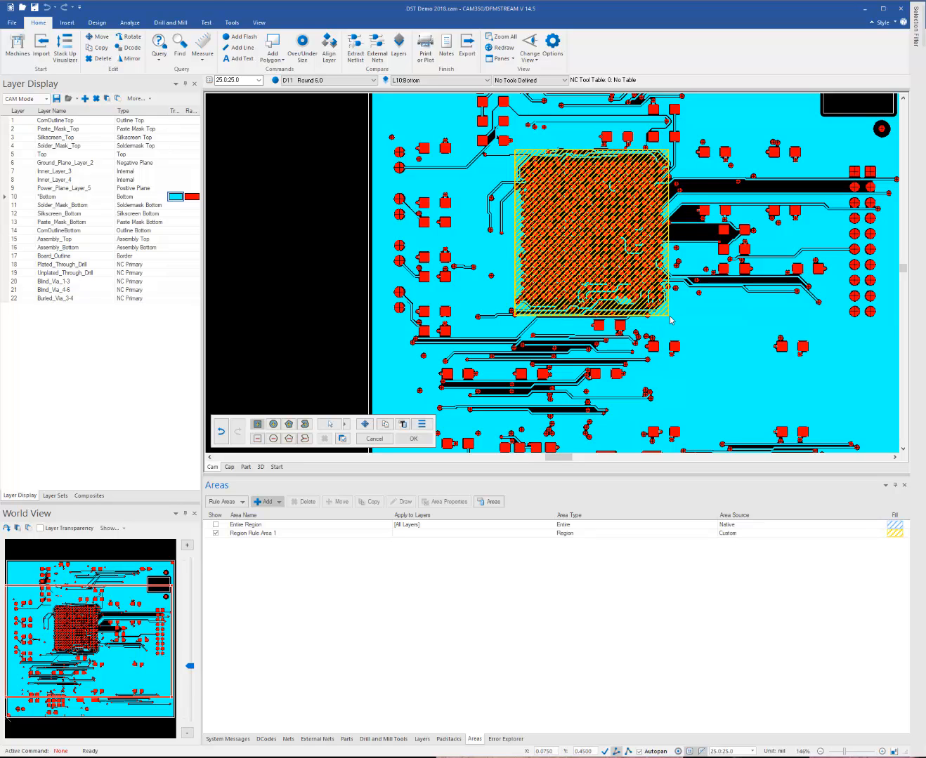
{"action": "mouse_move", "coordinate": [550, 373]}
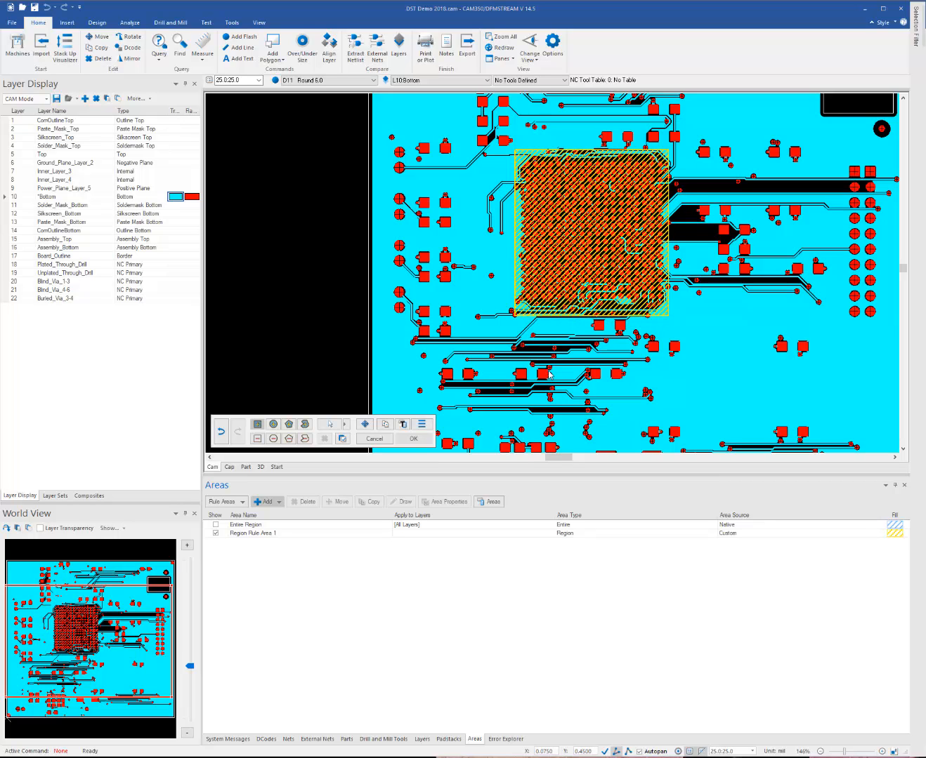
{"action": "left_click", "coordinate": [413, 438]}
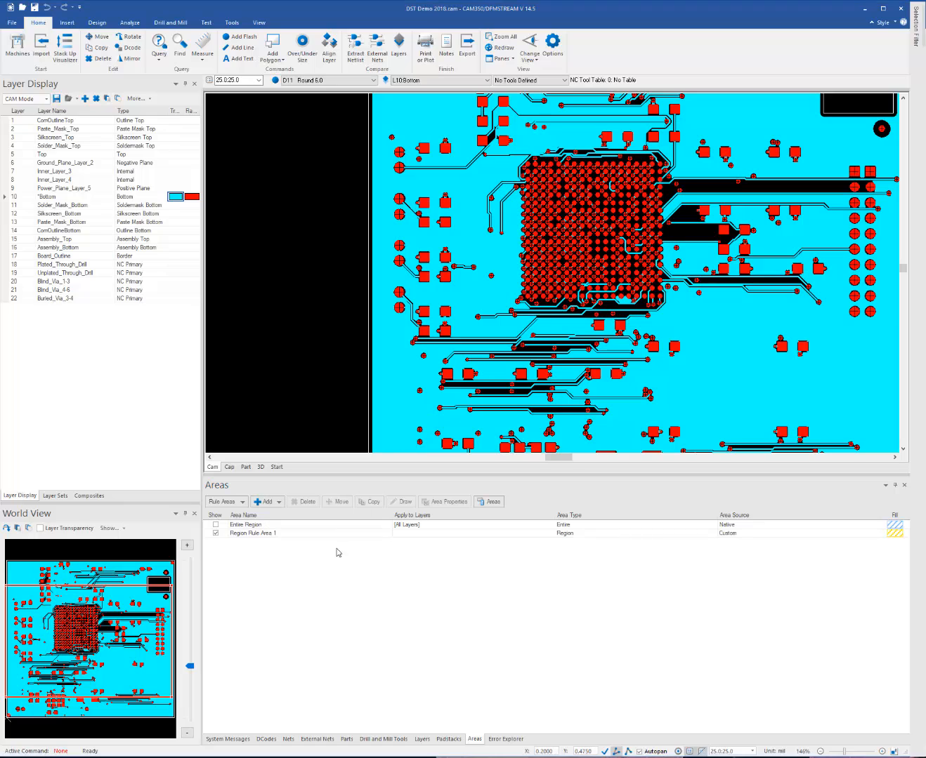
Rename Region Rule Area 1 to 'BGA' and show the Analyze ribbon tools
{"action": "left_click", "coordinate": [253, 533]}
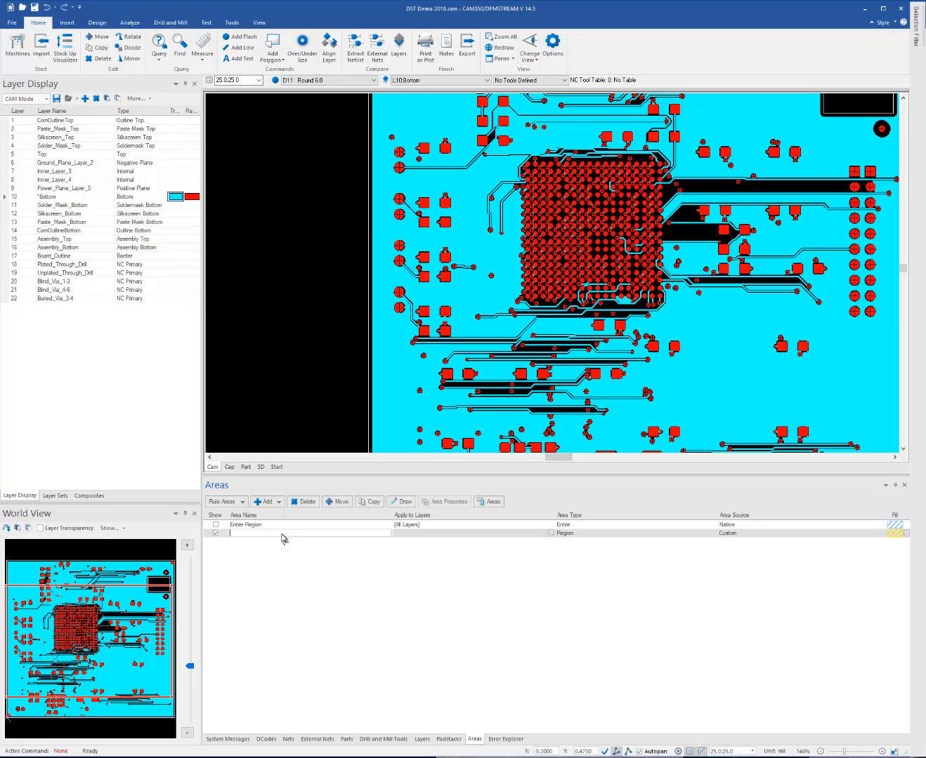
{"action": "type", "text": "BGA"}
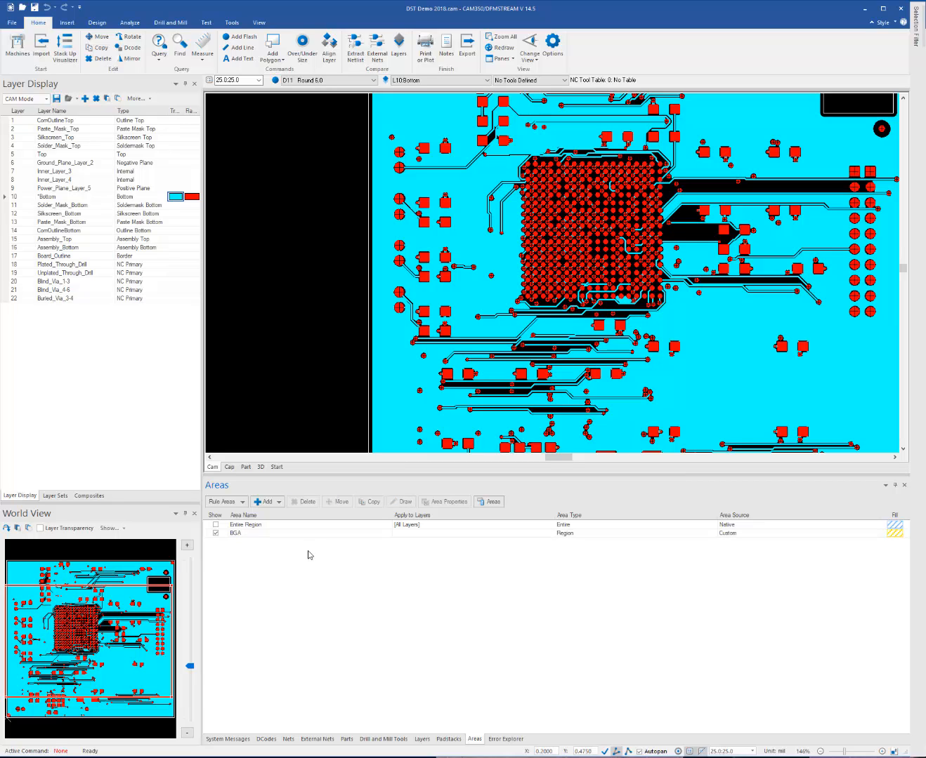
{"action": "mouse_move", "coordinate": [302, 560]}
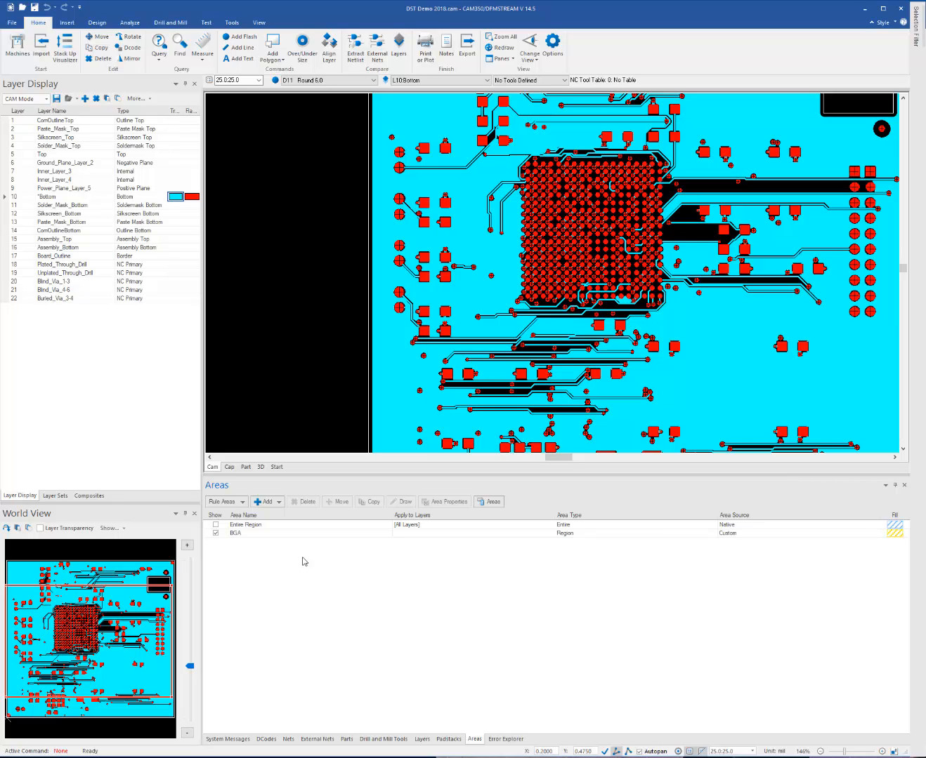
{"action": "left_click", "coordinate": [129, 22]}
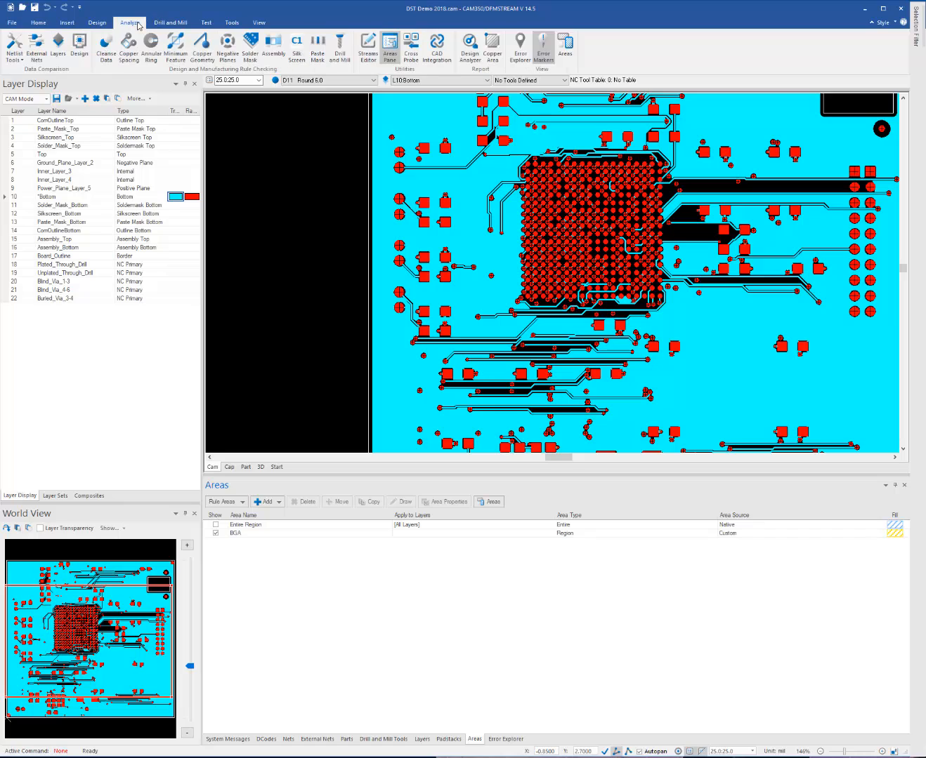
{"action": "mouse_move", "coordinate": [176, 47]}
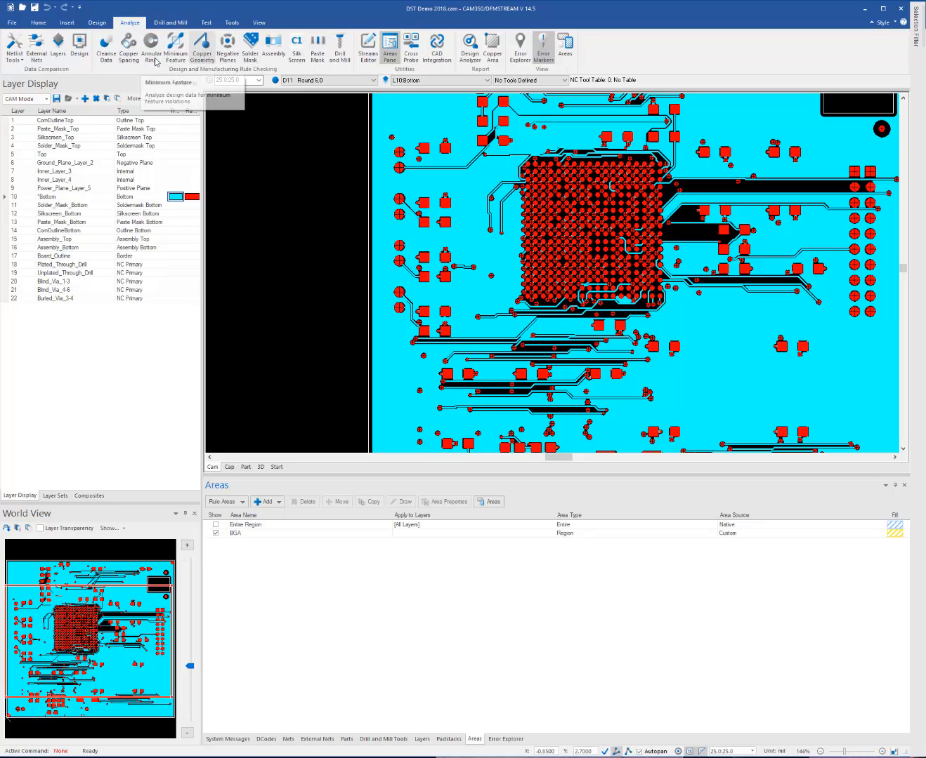
{"action": "mouse_move", "coordinate": [201, 47]}
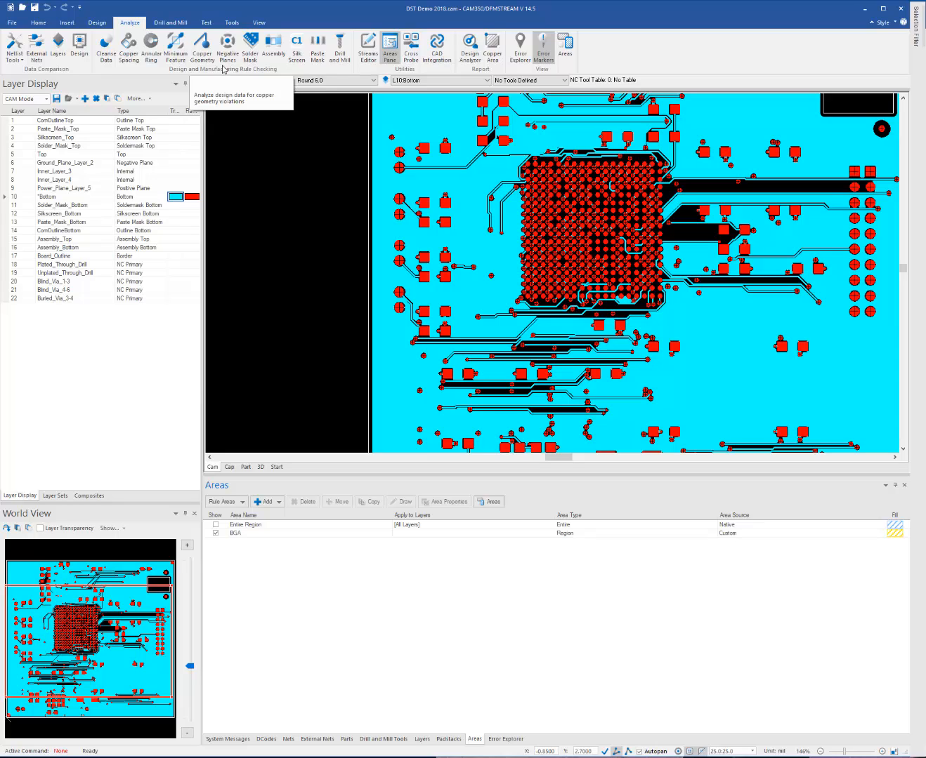
Open the Streams DFM editor showing Stream 0's checks
{"action": "left_click", "coordinate": [368, 43]}
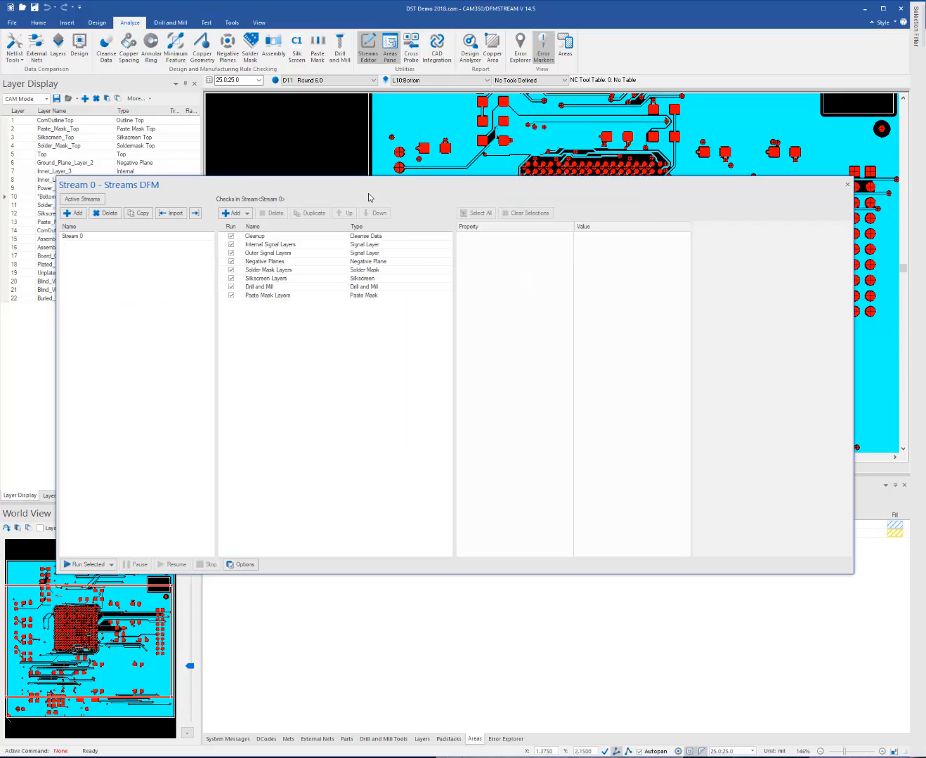
Duplicate Outer Signal Layers, naming the checks 'BGA' and 'Outers minus BGA'
{"action": "left_click", "coordinate": [267, 252]}
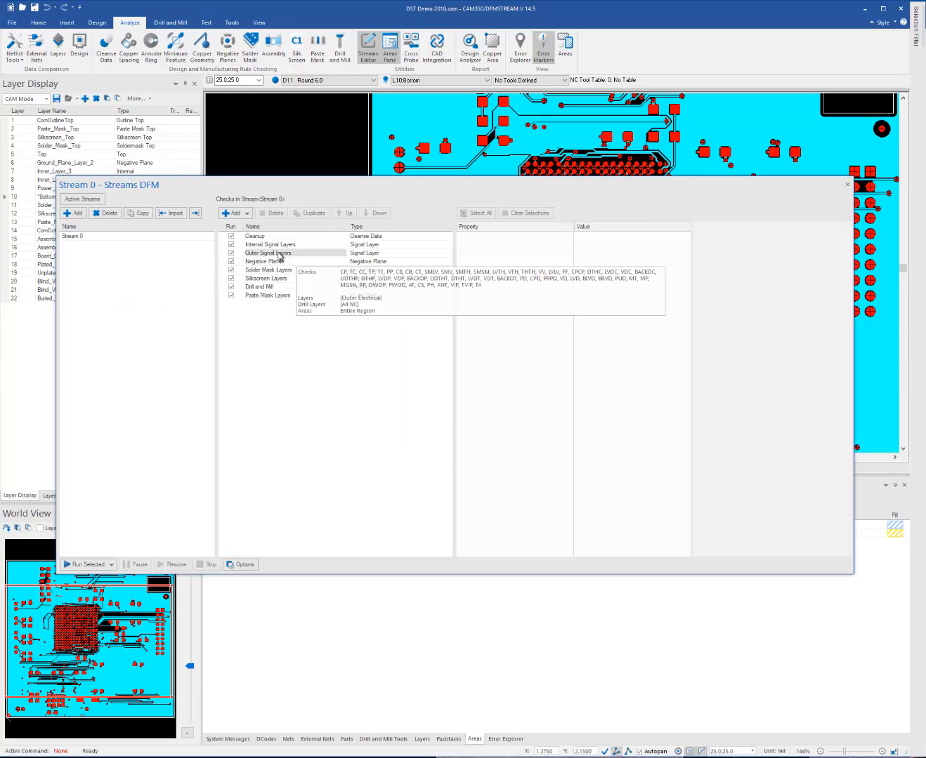
{"action": "left_click", "coordinate": [267, 252]}
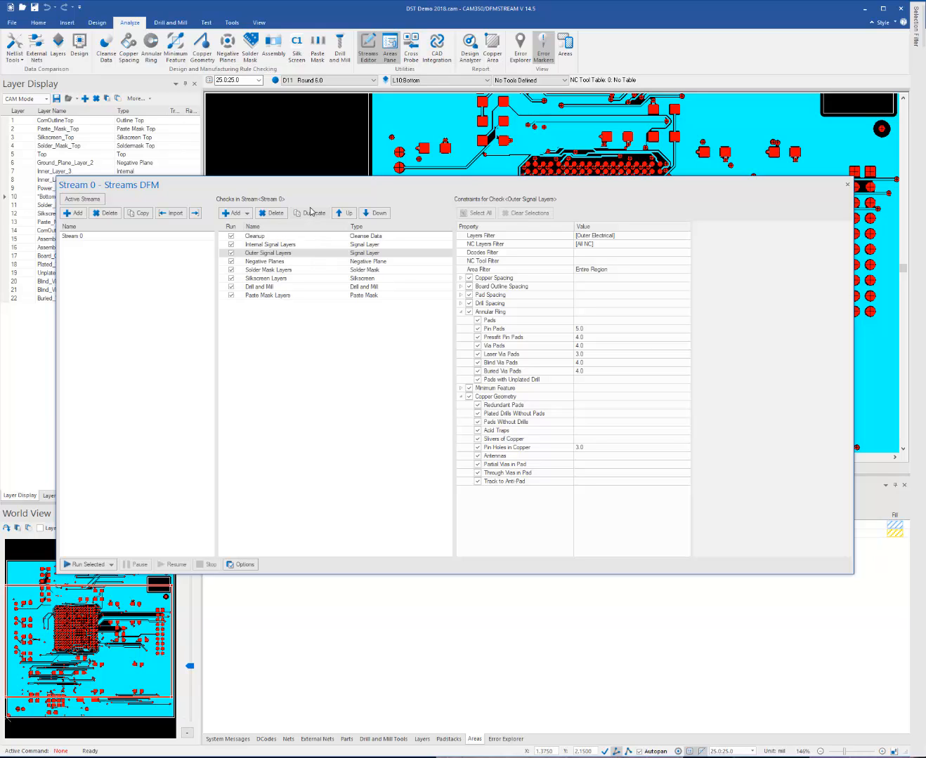
{"action": "left_click", "coordinate": [309, 213]}
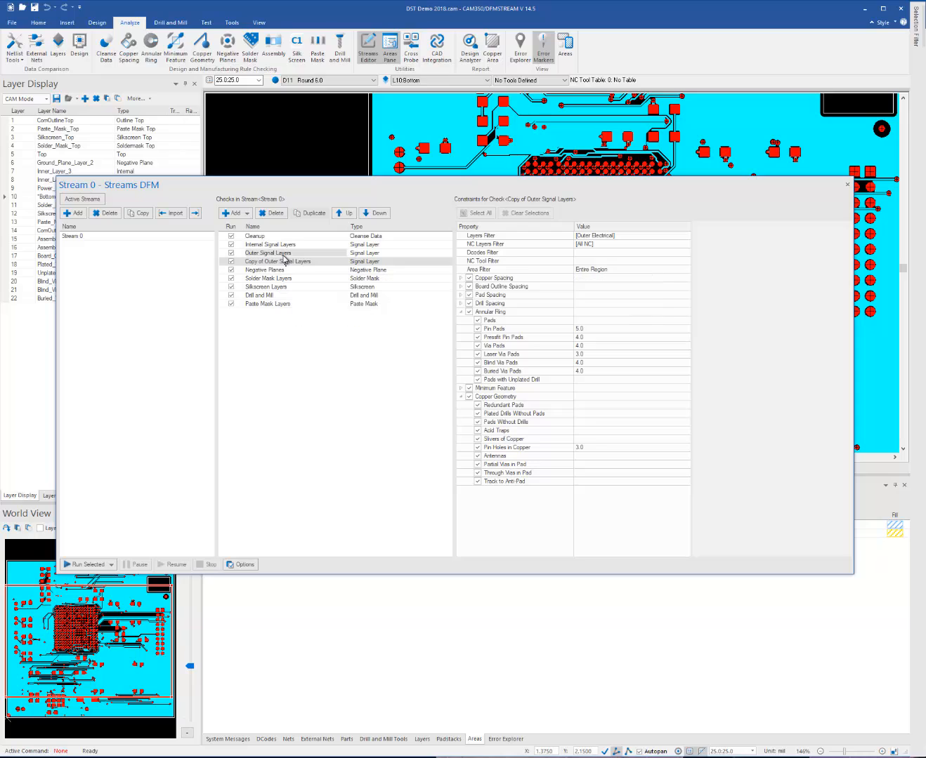
{"action": "left_click", "coordinate": [268, 252]}
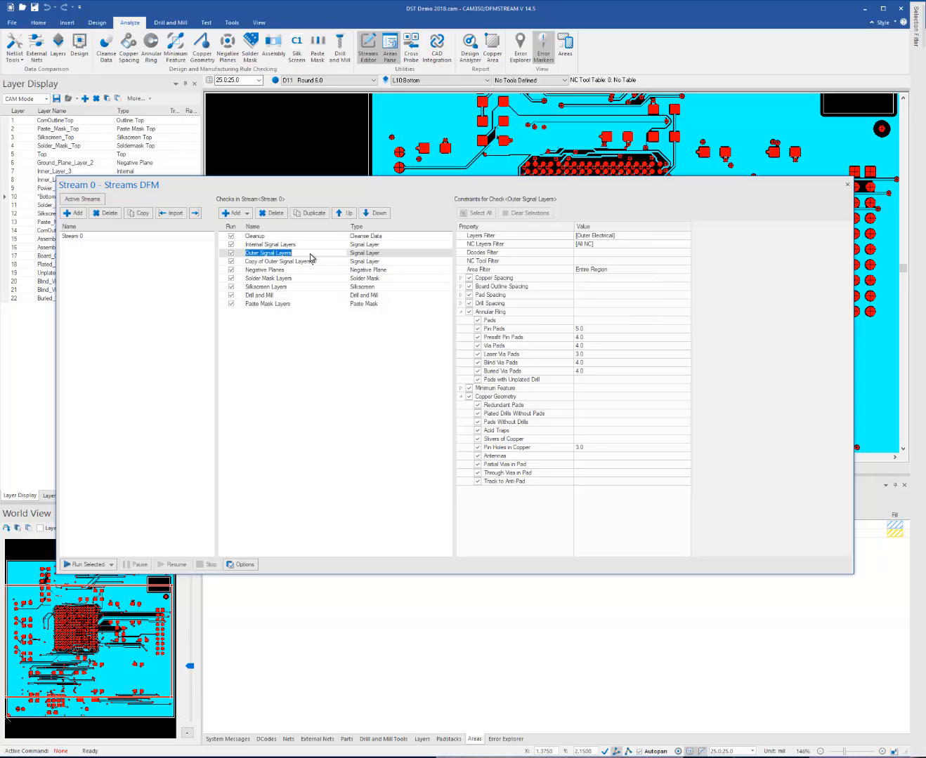
{"action": "type", "text": "BGA"}
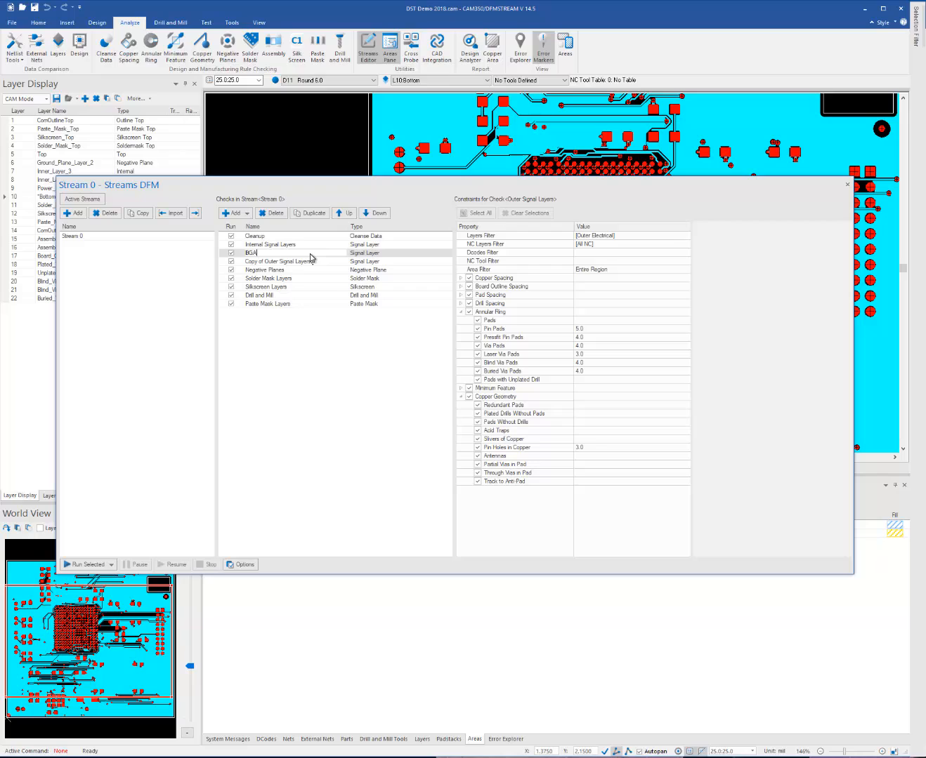
{"action": "left_click", "coordinate": [278, 261]}
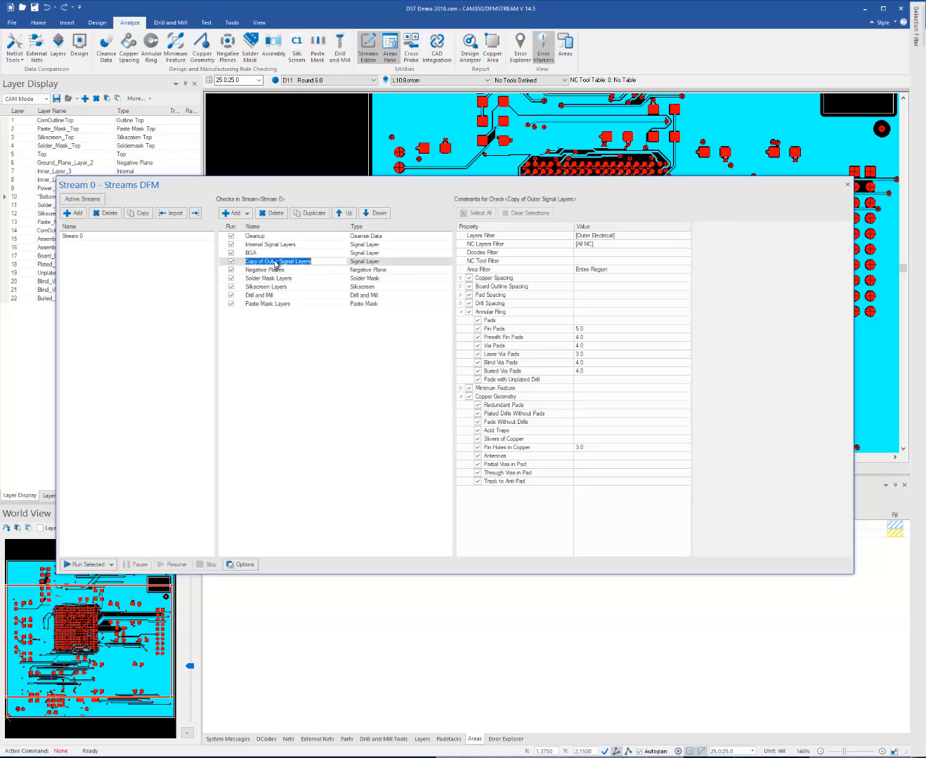
{"action": "left_click", "coordinate": [276, 260]}
{"action": "type", "text": "Outers minus BGA"}
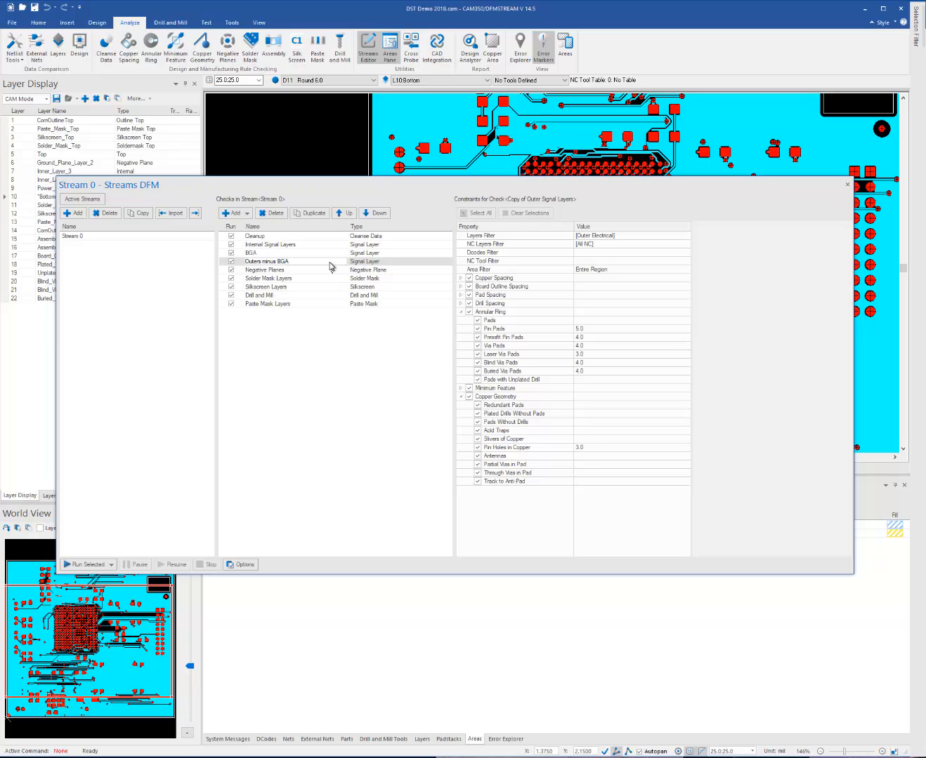
{"action": "left_click", "coordinate": [264, 270]}
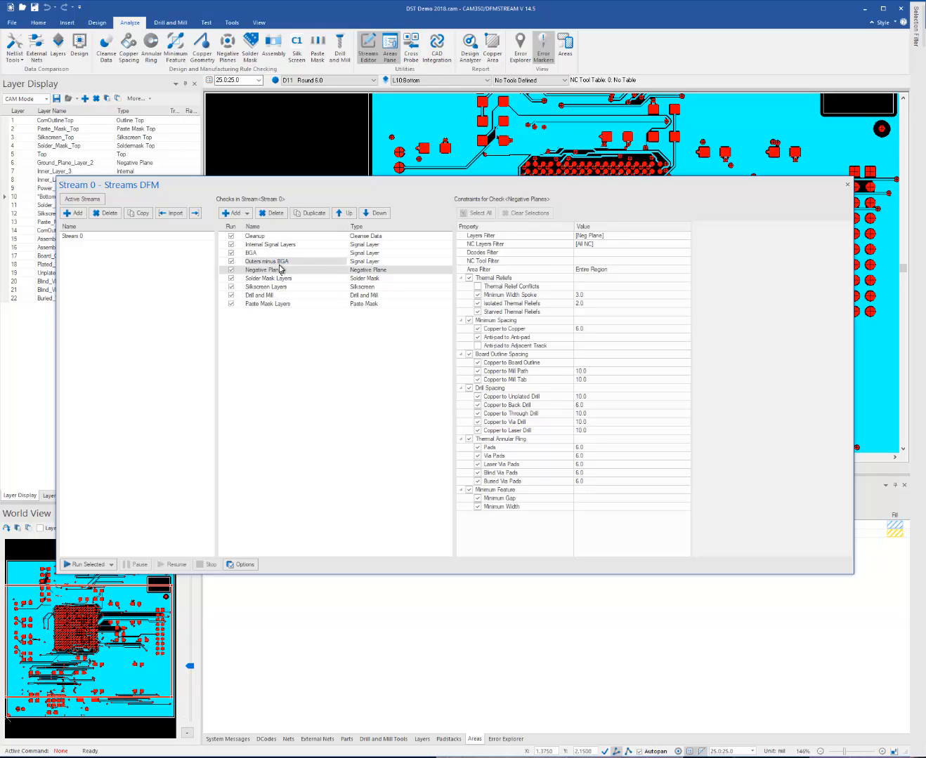
Restrict the BGA check's area filter to the BGA area and review its copper spacing
{"action": "left_click", "coordinate": [251, 253]}
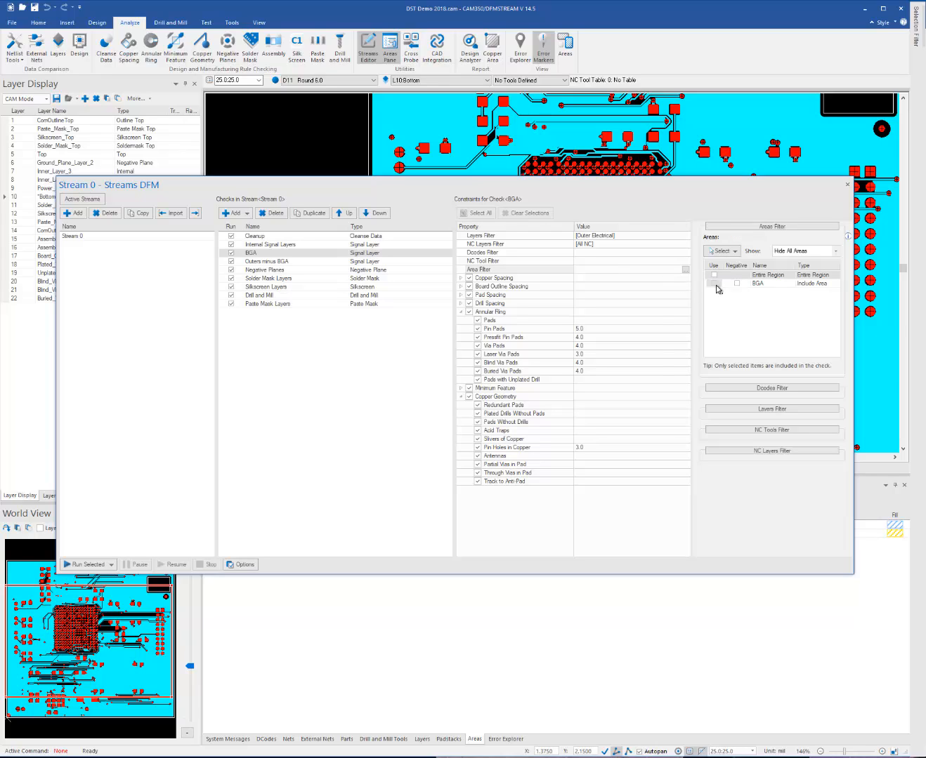
{"action": "left_click", "coordinate": [715, 283]}
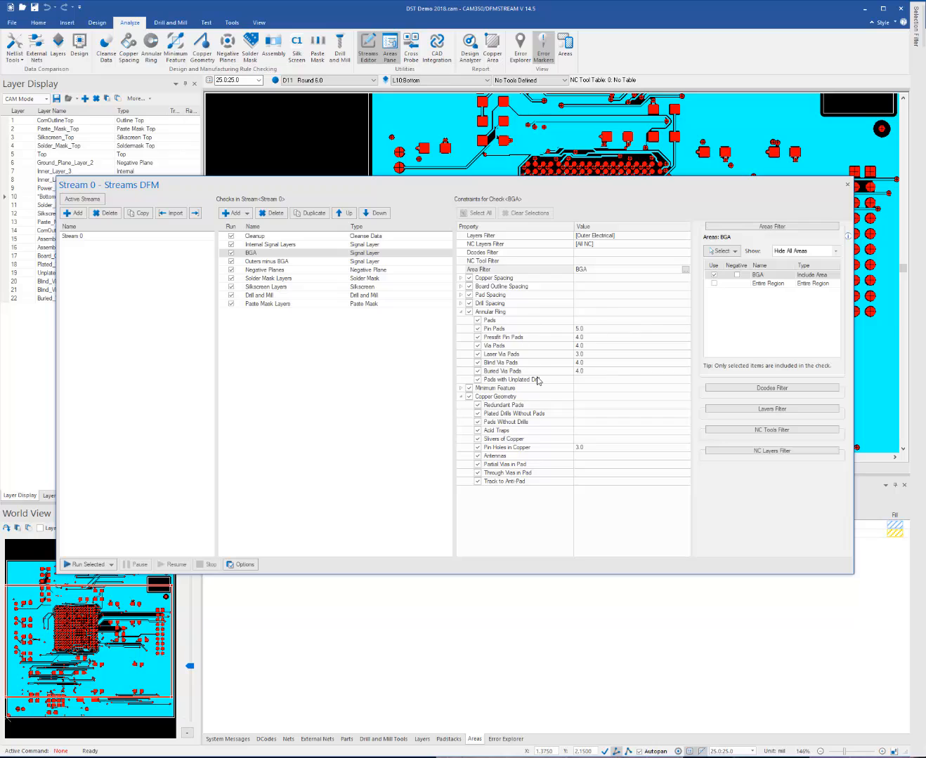
{"action": "left_click", "coordinate": [495, 388]}
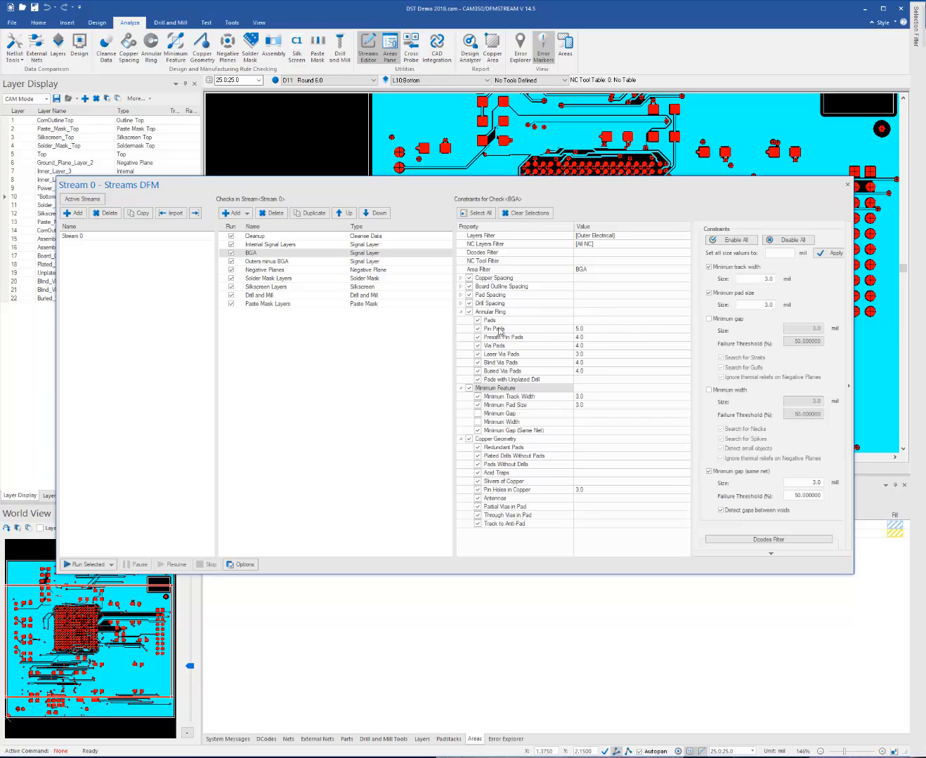
{"action": "left_click", "coordinate": [460, 277]}
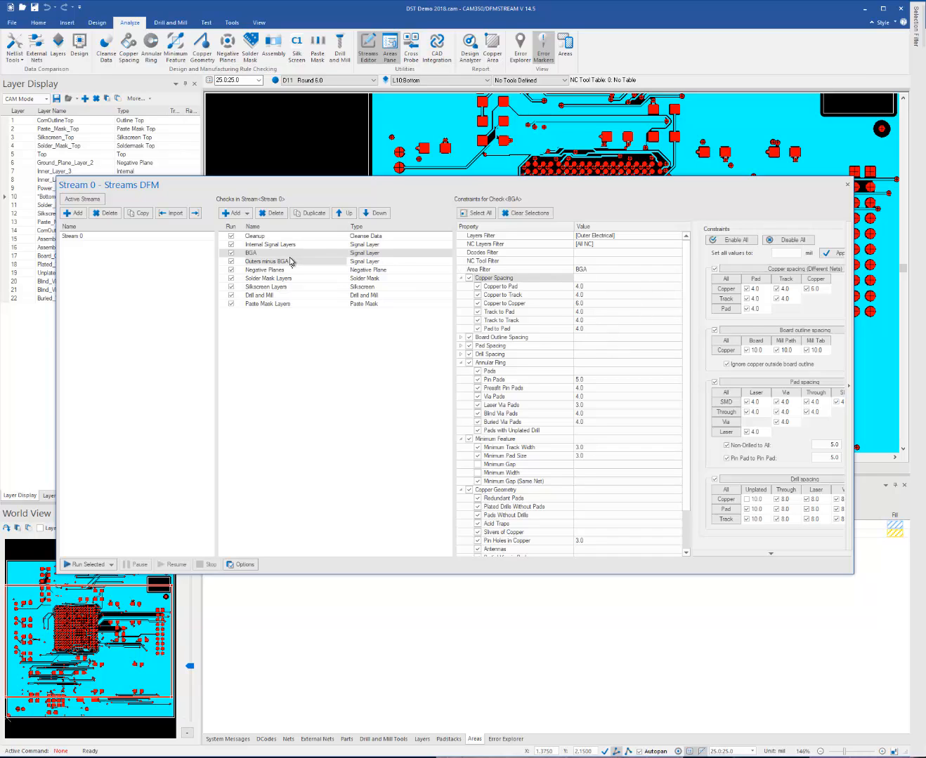
Set Outers minus BGA's area filter to Entire Region with the BGA area negative
{"action": "left_click", "coordinate": [269, 261]}
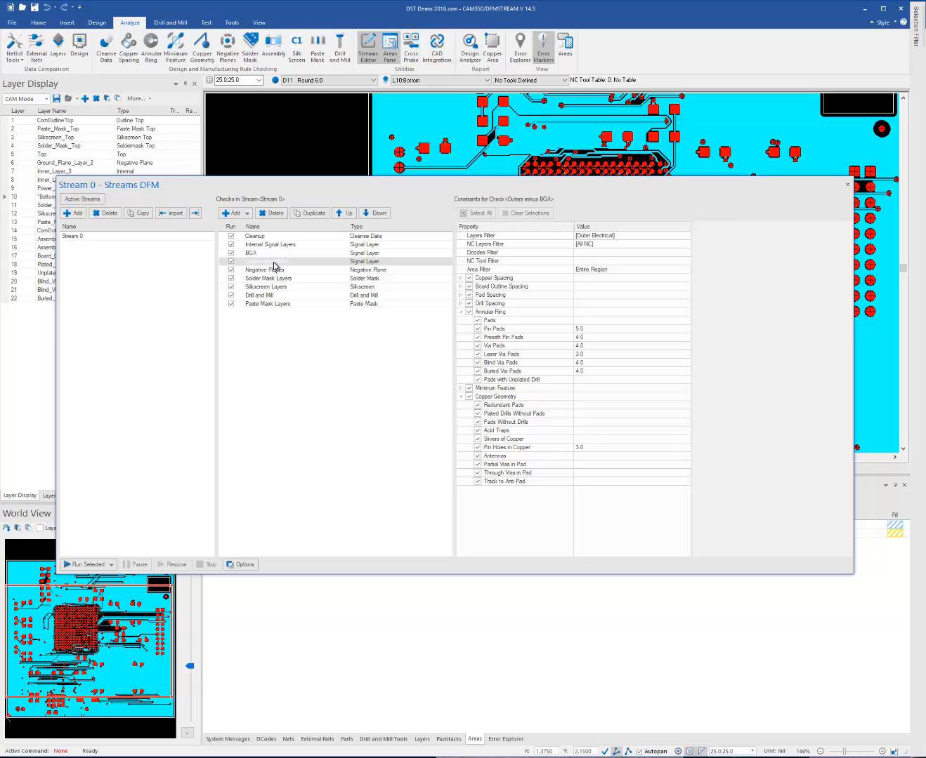
{"action": "left_click", "coordinate": [266, 260]}
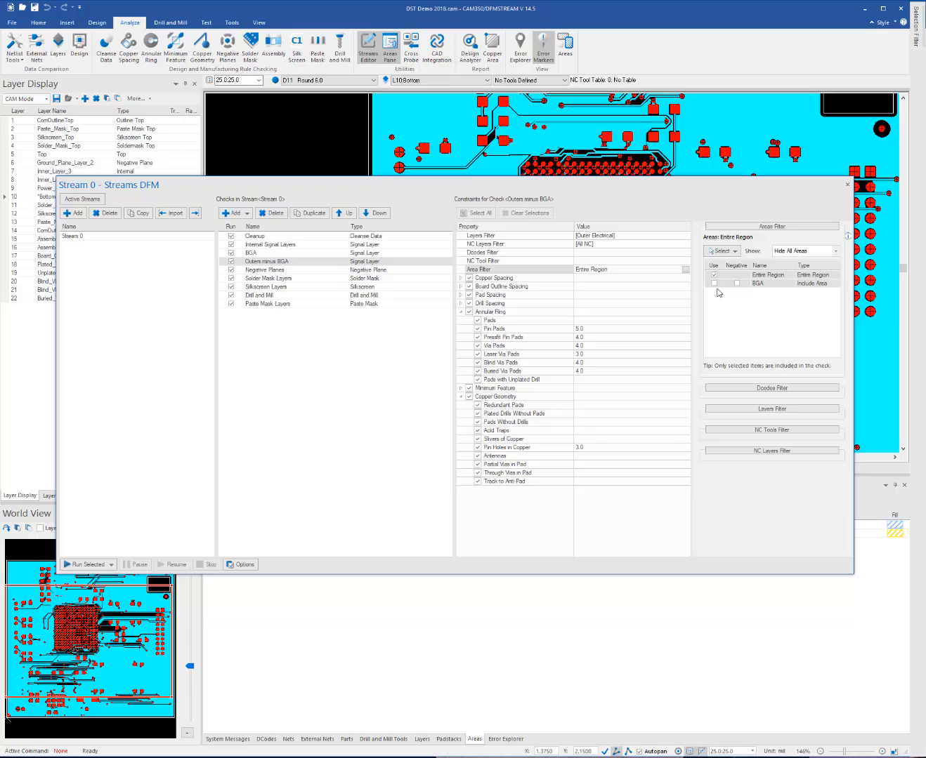
{"action": "left_click", "coordinate": [714, 284]}
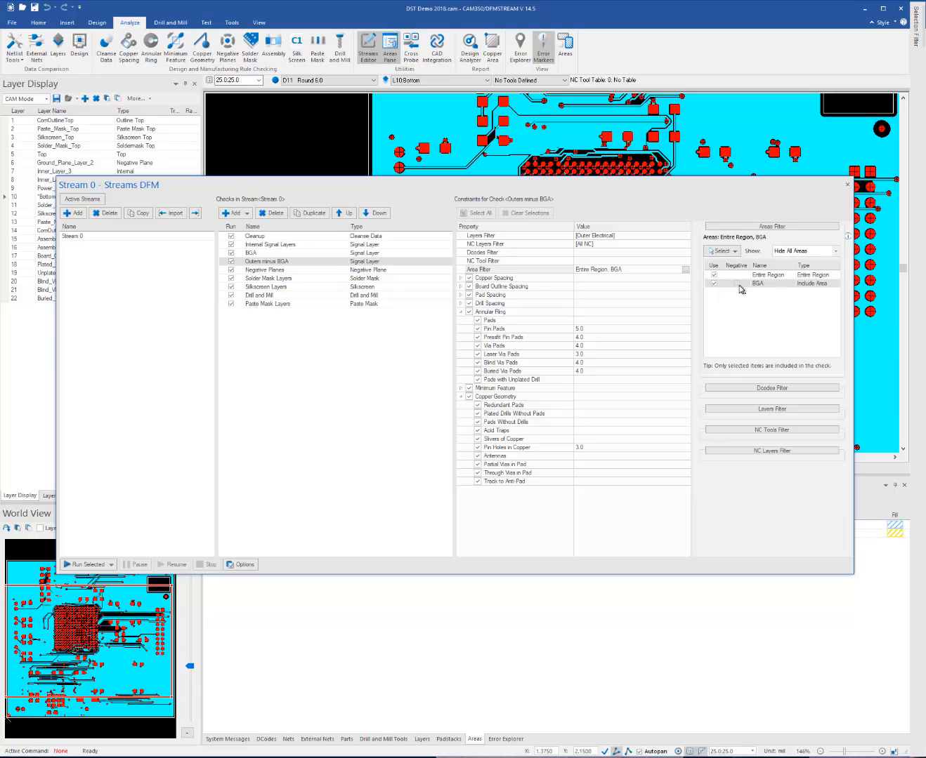
{"action": "left_click", "coordinate": [812, 284]}
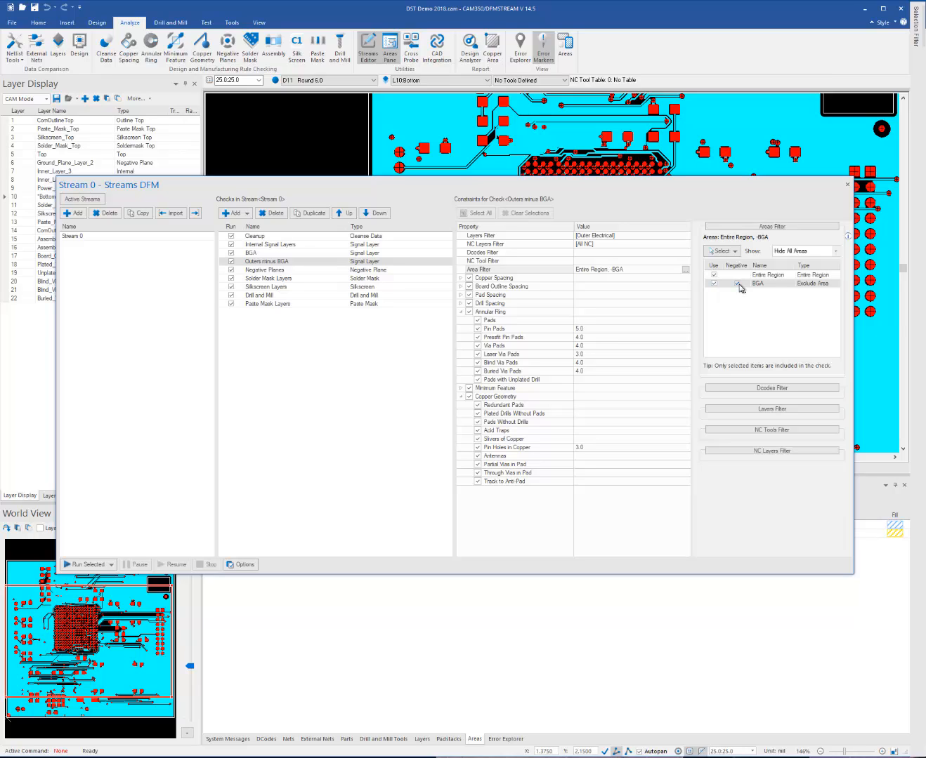
{"action": "left_click", "coordinate": [717, 283]}
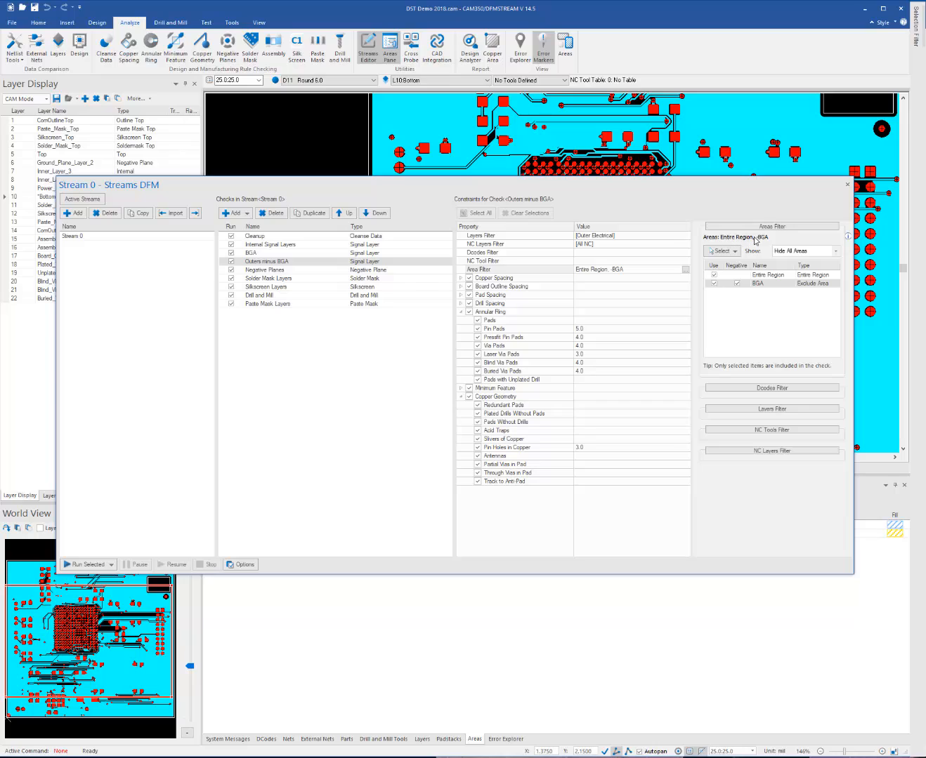
{"action": "mouse_move", "coordinate": [780, 243]}
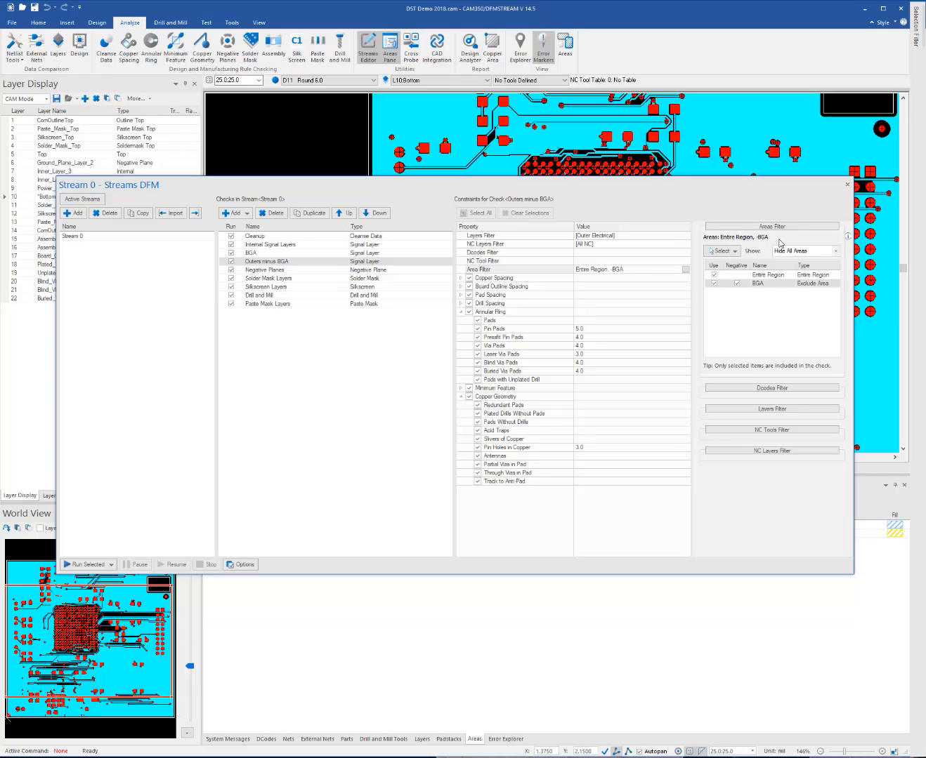
{"action": "mouse_move", "coordinate": [736, 313]}
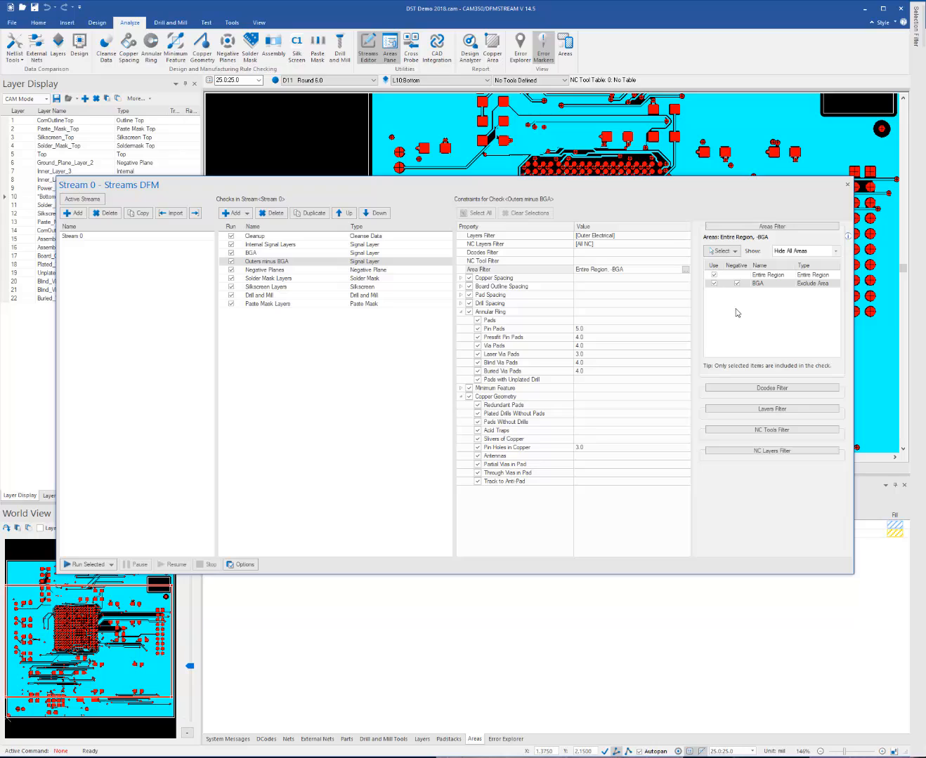
{"action": "mouse_move", "coordinate": [764, 281]}
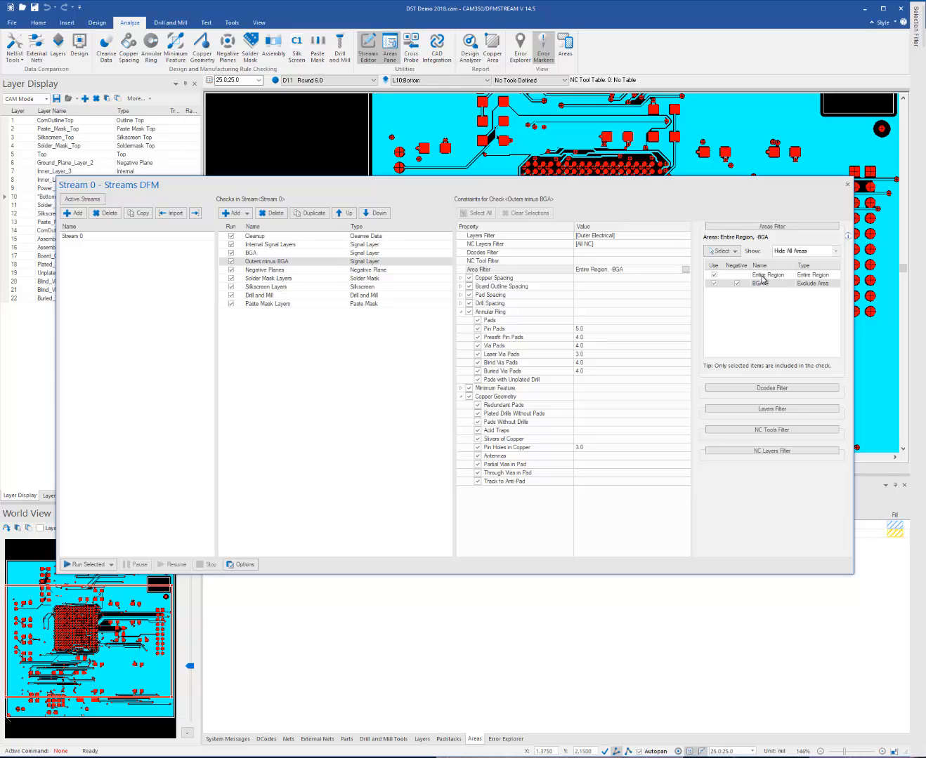
{"action": "mouse_move", "coordinate": [756, 294]}
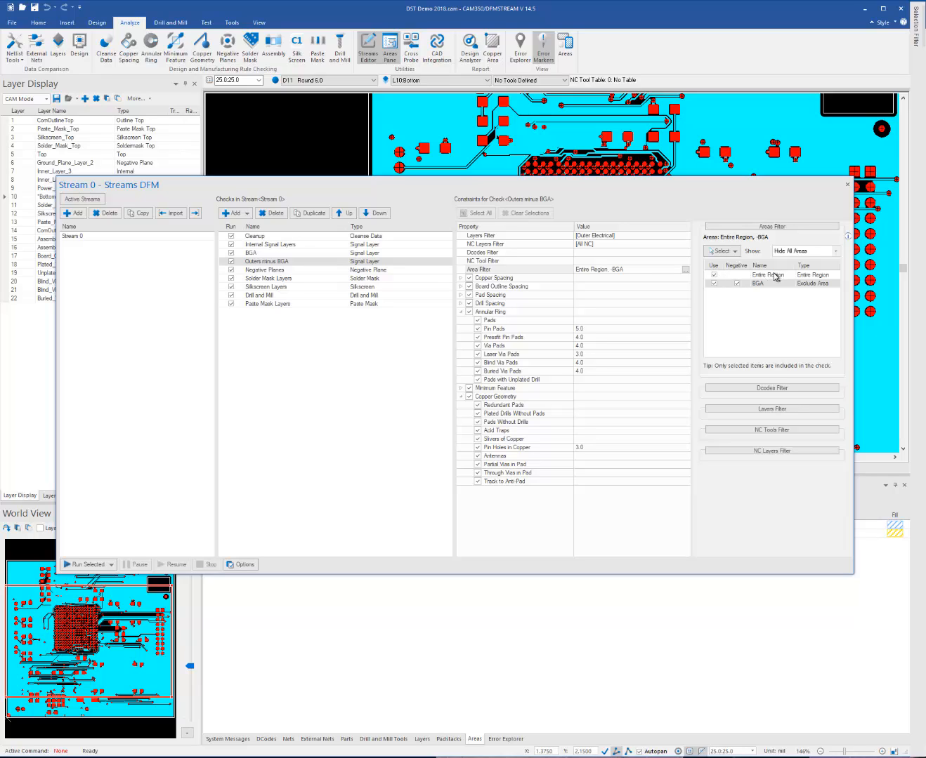
{"action": "mouse_move", "coordinate": [746, 308]}
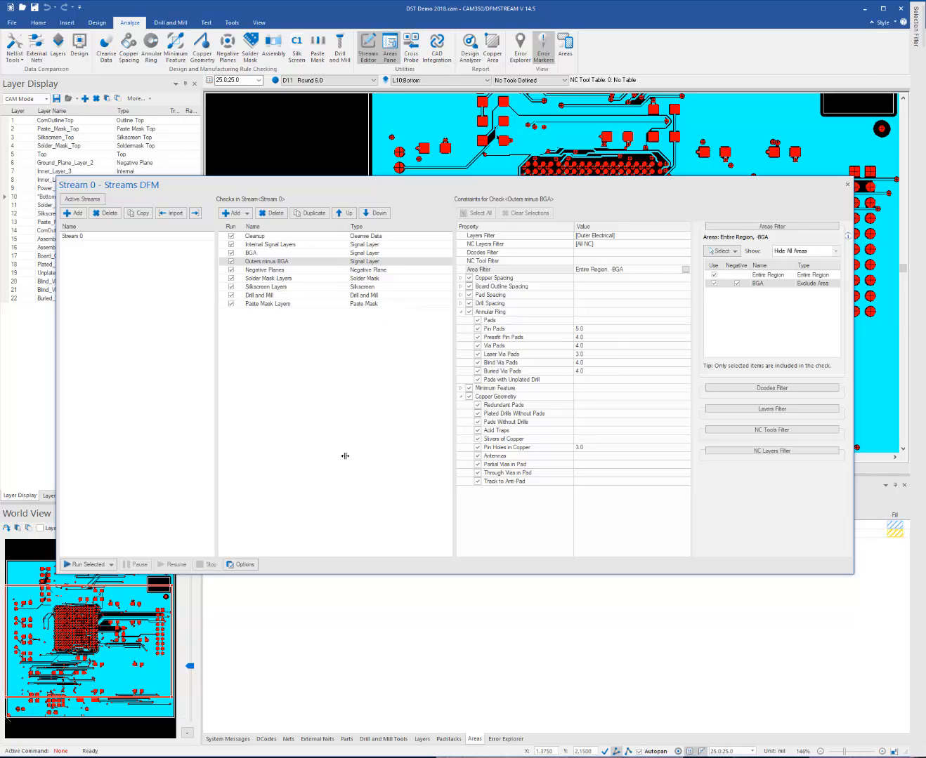
{"action": "mouse_move", "coordinate": [436, 452]}
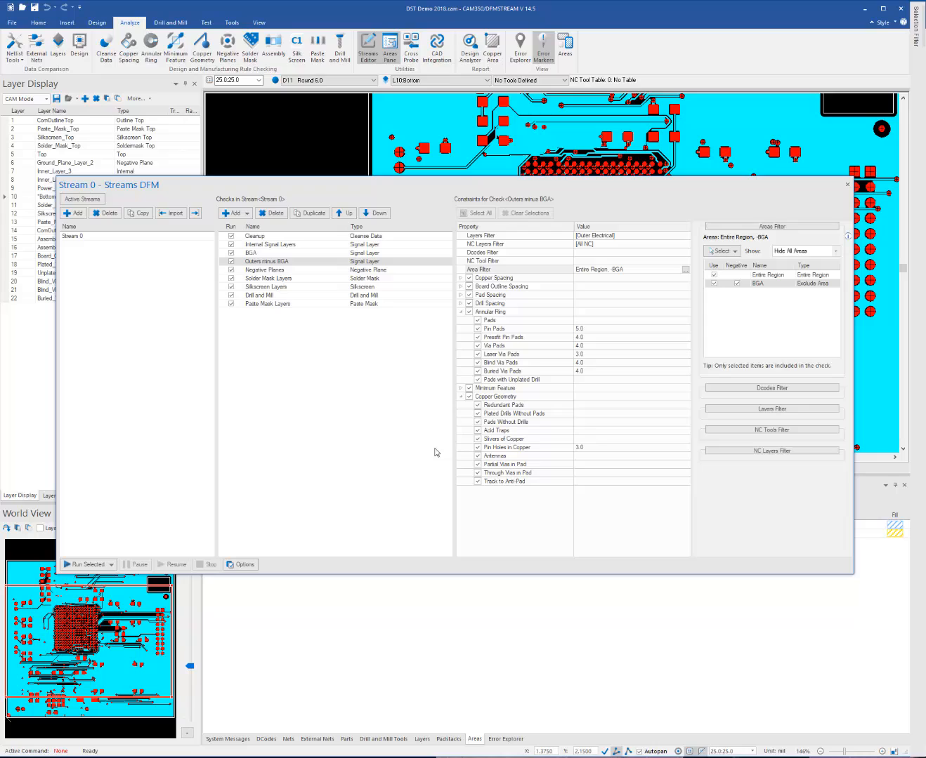
{"action": "mouse_move", "coordinate": [415, 415]}
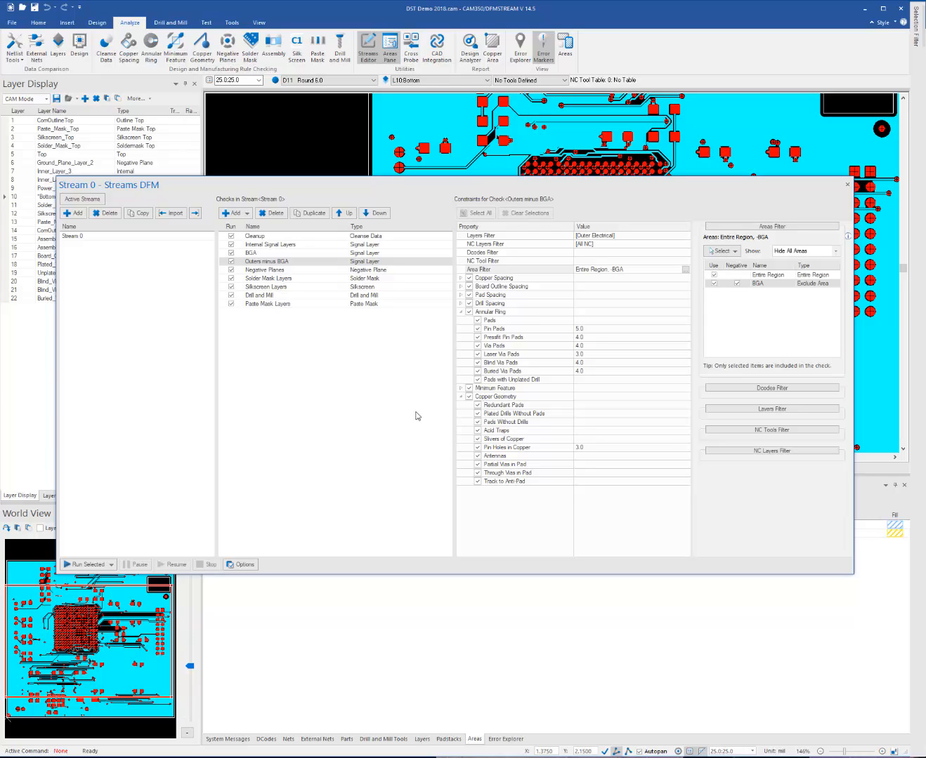